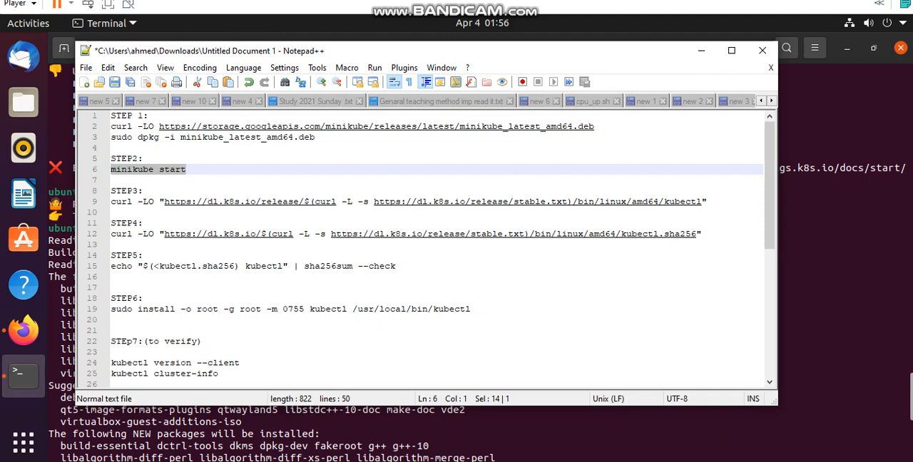
Bring the terminal running the VirtualBox install in front of the Notepad++ notes.
left_click(145, 341)
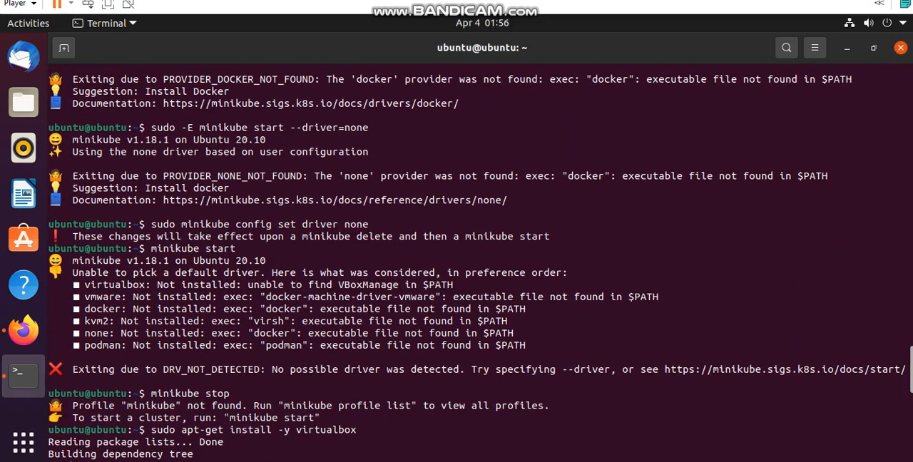
double_click(191, 249)
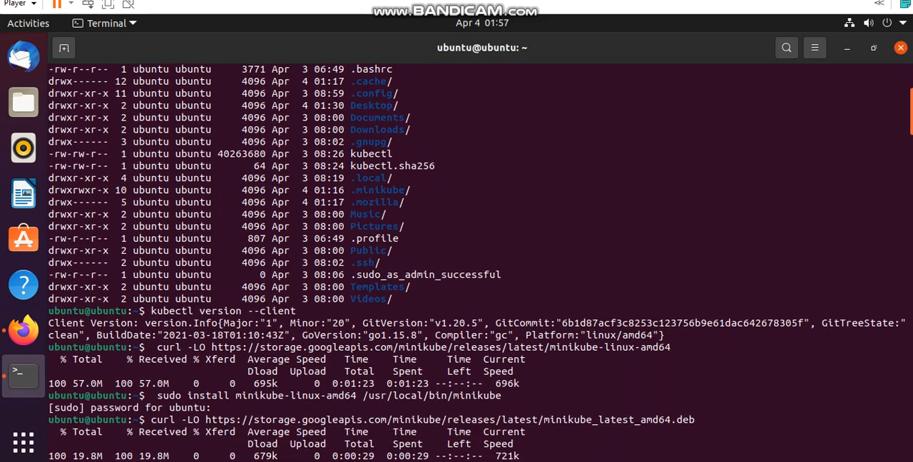
scroll("down", 3)
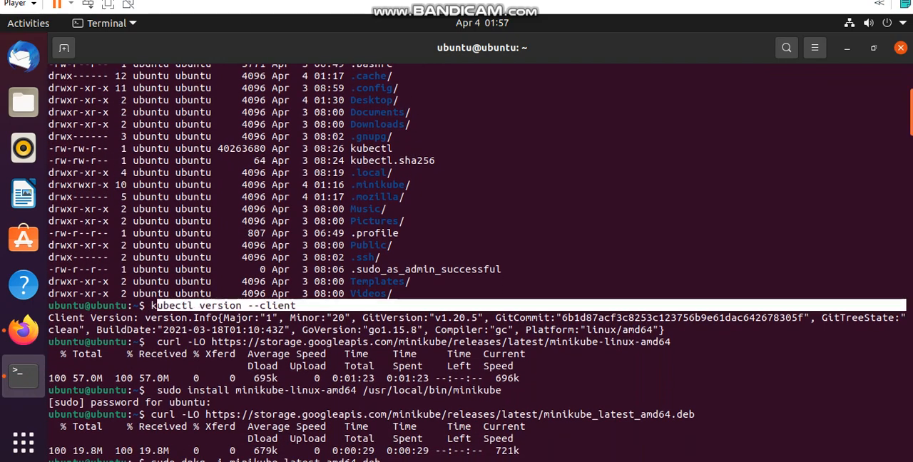
scroll("down", 3)
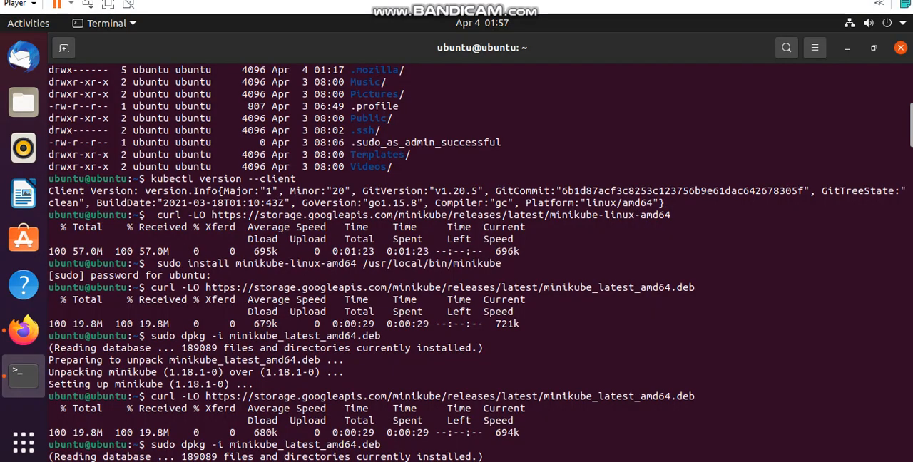
Scroll through the apt-get virtualbox output until DKMS modules build and setup completes.
scroll("down", 3)
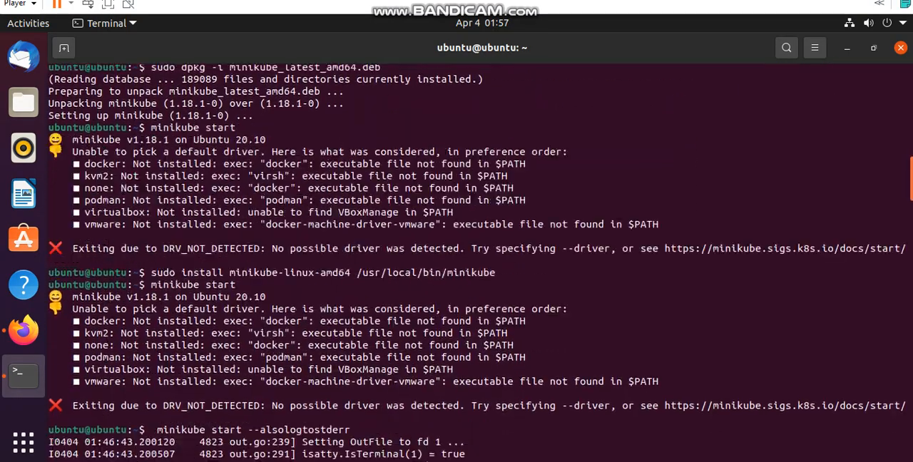
scroll("down", 3)
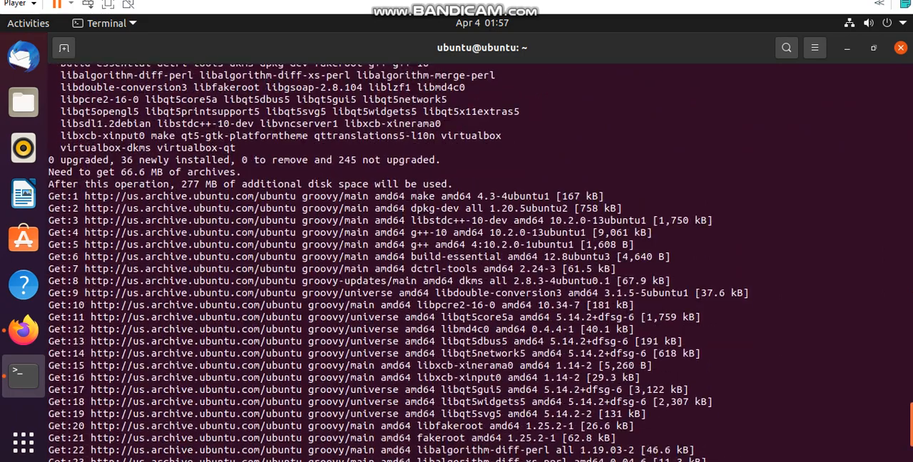
scroll("down", 3)
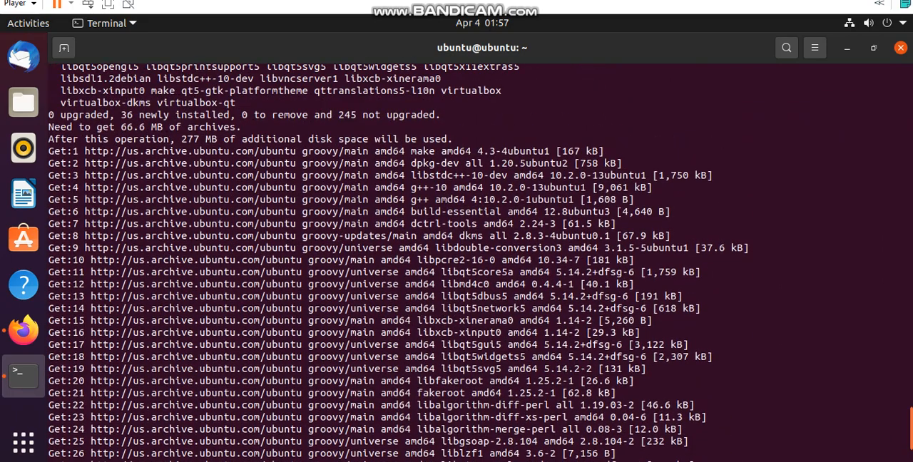
scroll("up", 3)
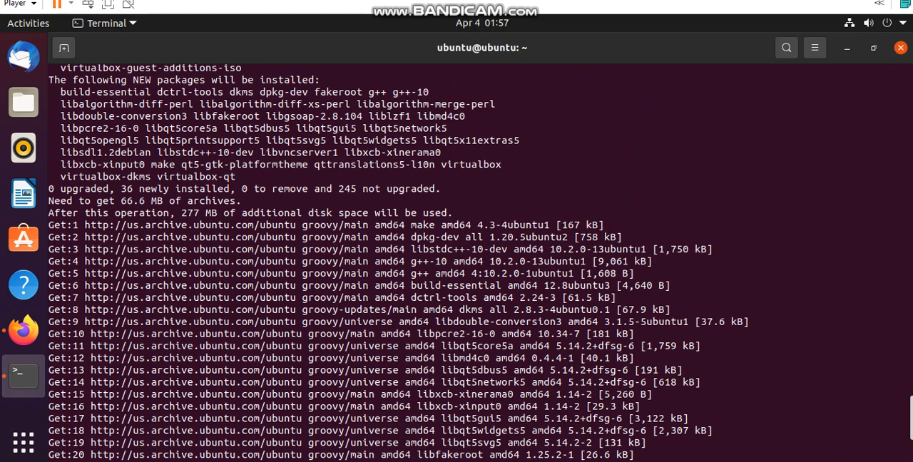
scroll("up", 3)
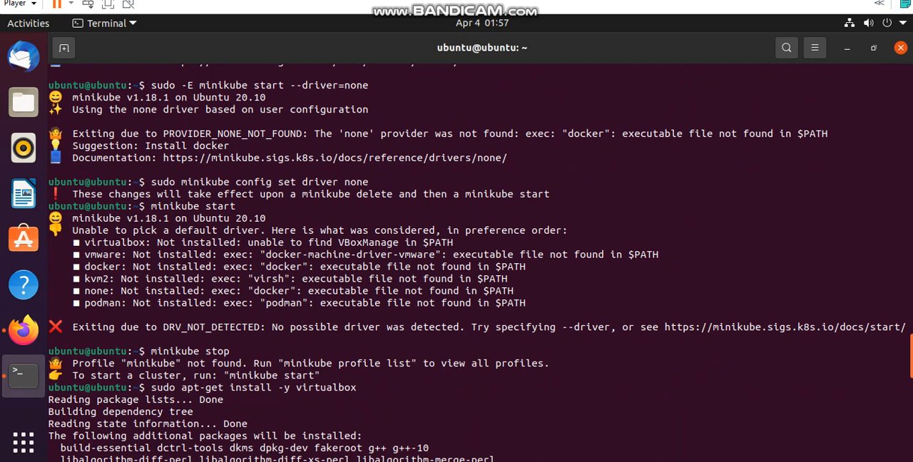
scroll("down", 3)
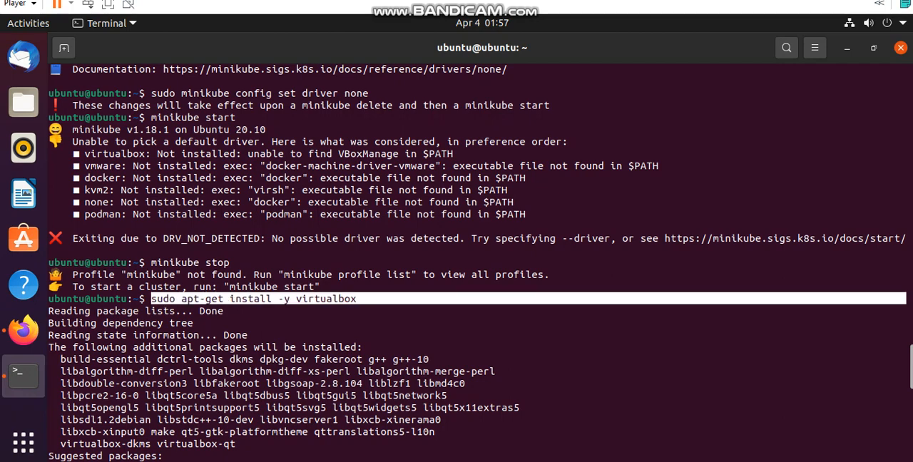
scroll("down", 3)
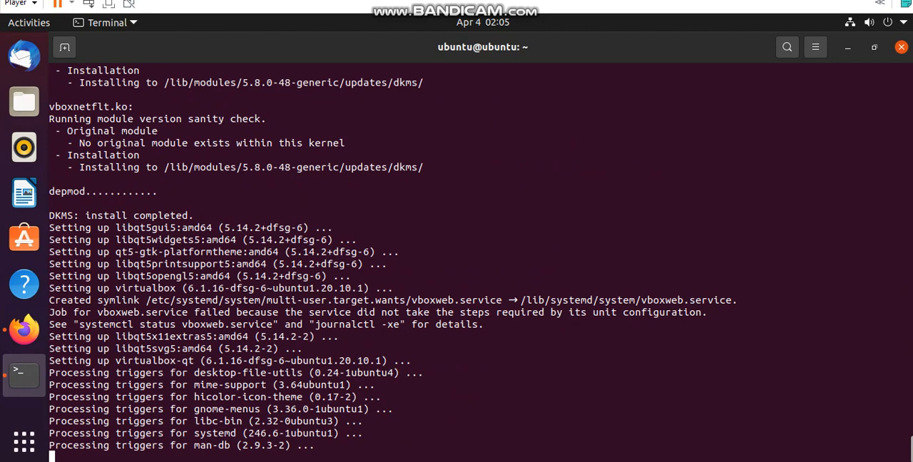
Scroll the terminal to follow minikube start downloading the VM boot image.
scroll("down", 3)
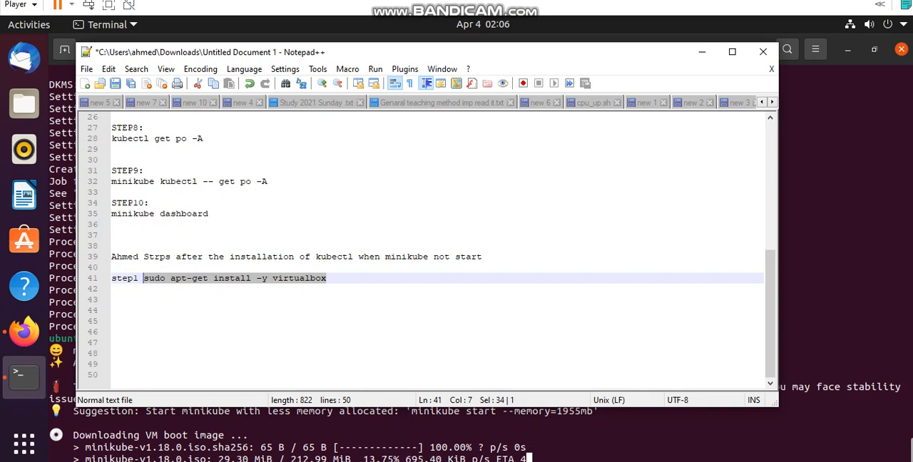
left_click(318, 279)
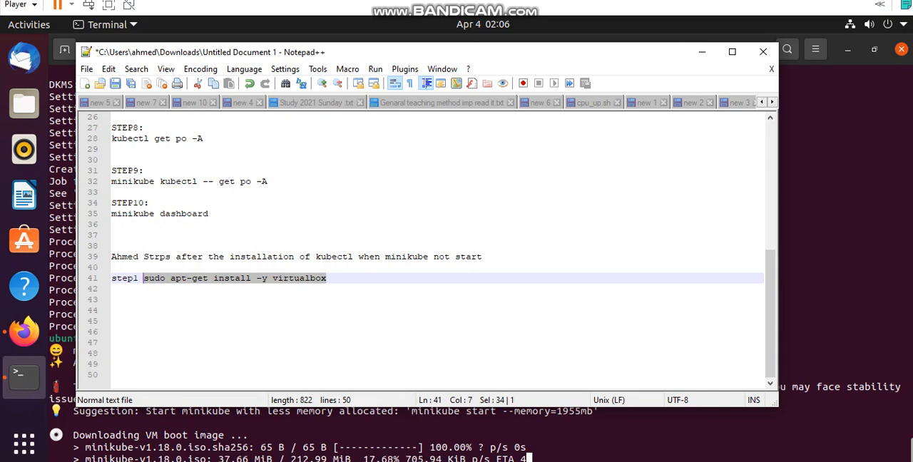
scroll("up", 3)
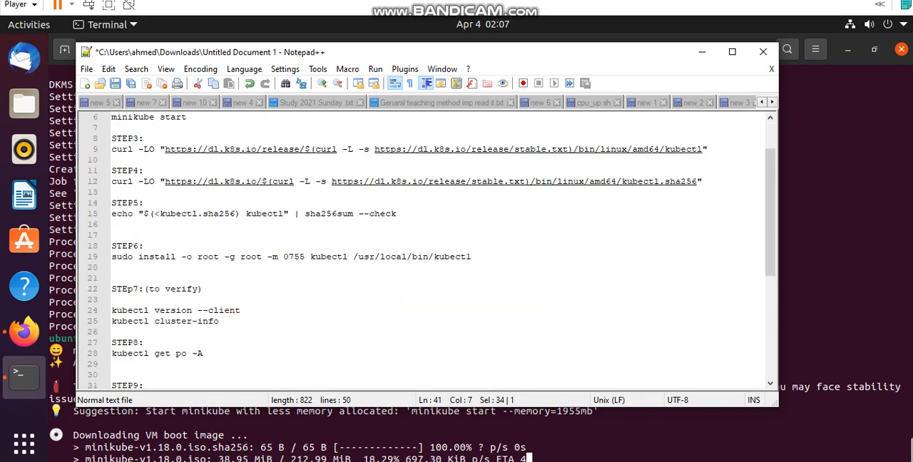
scroll("down", 3)
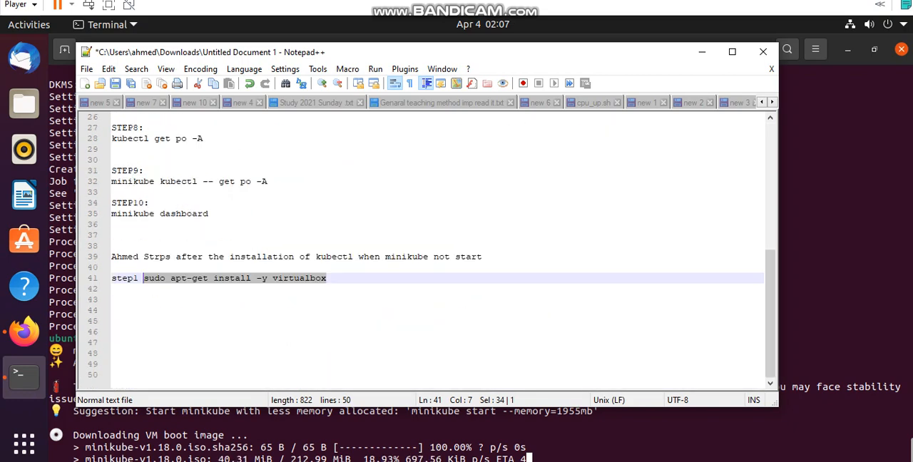
scroll("up", 3)
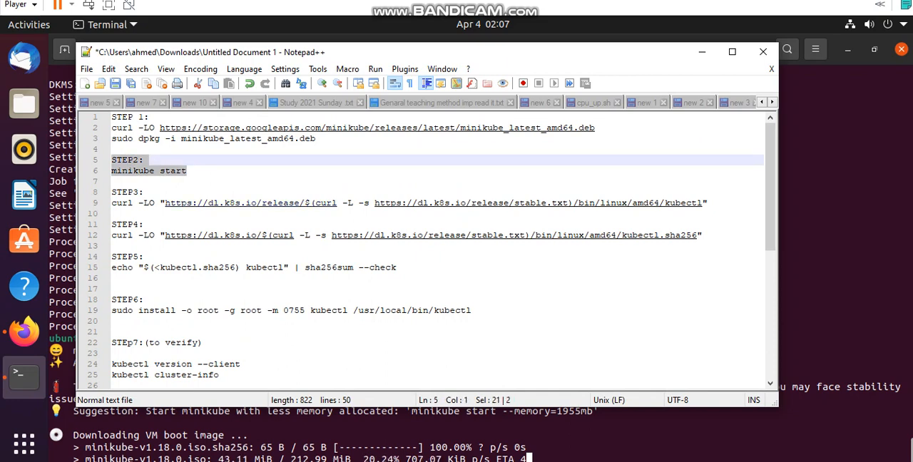
scroll("down", 3)
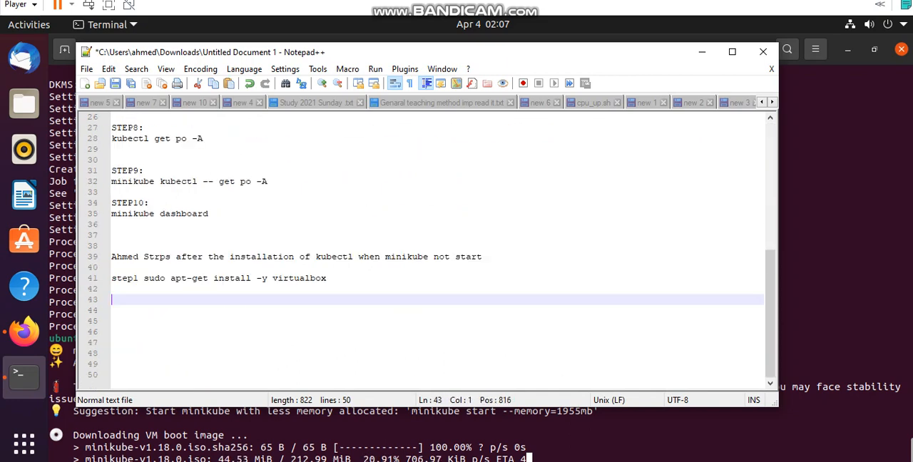